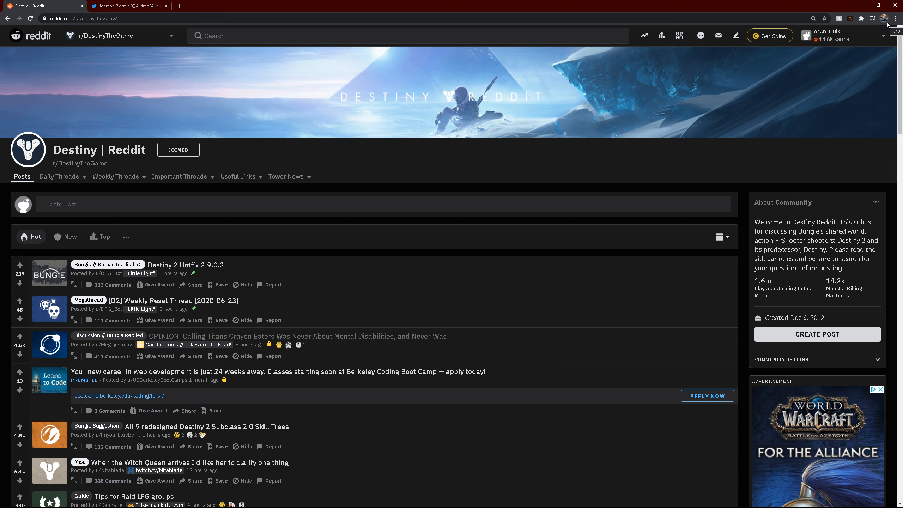
mouse_move(889, 24)
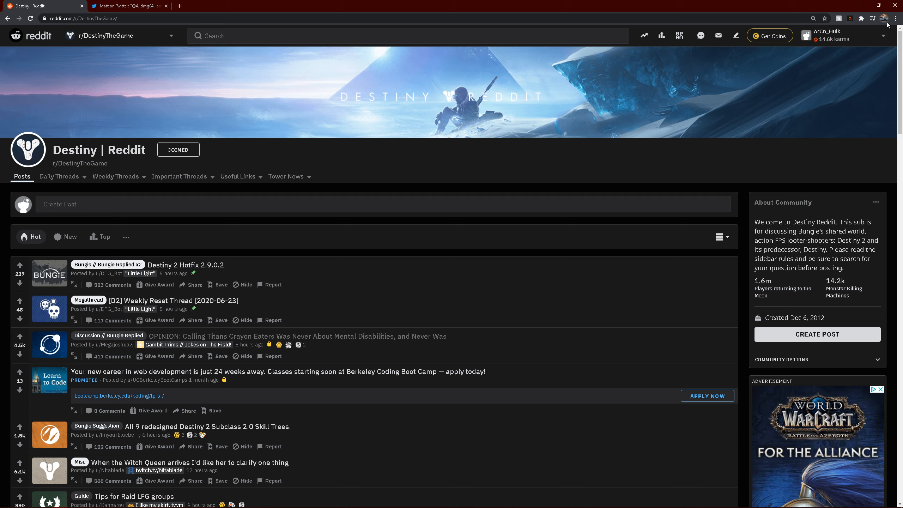
mouse_move(727, 143)
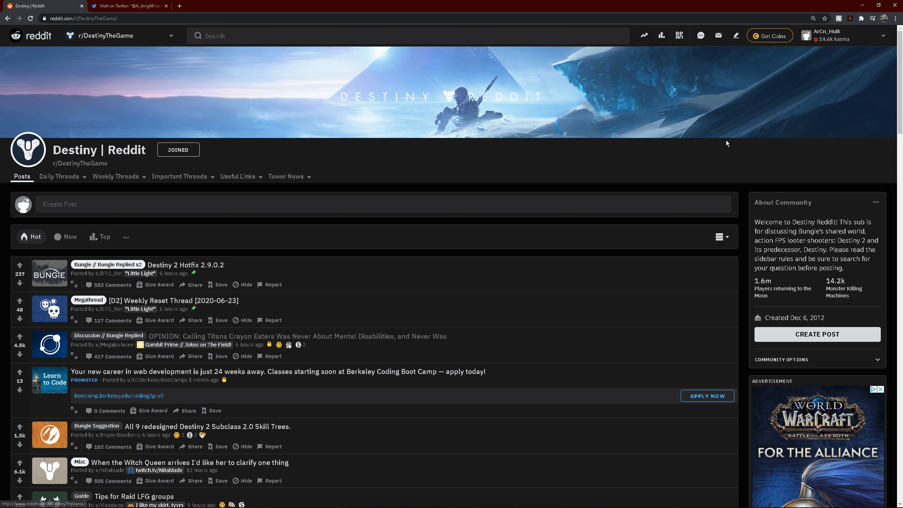
mouse_move(702, 149)
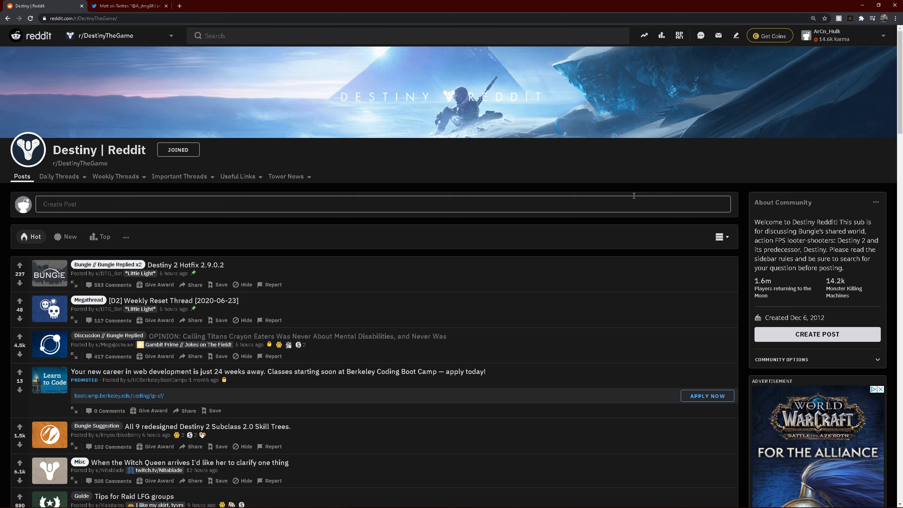
mouse_move(609, 212)
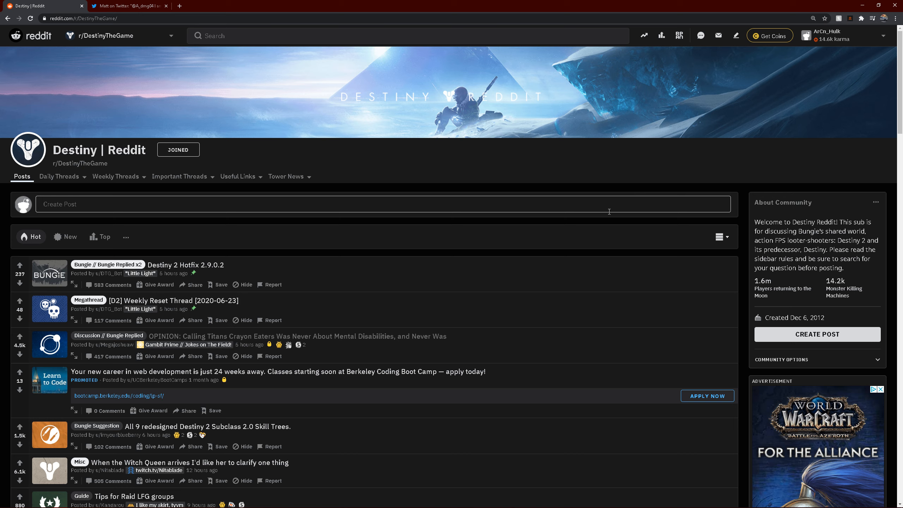
mouse_move(267, 303)
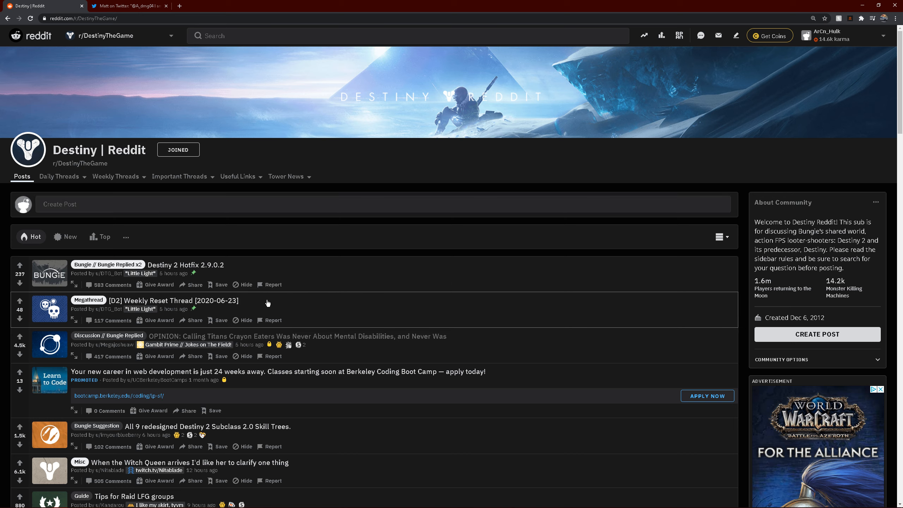
mouse_move(105, 309)
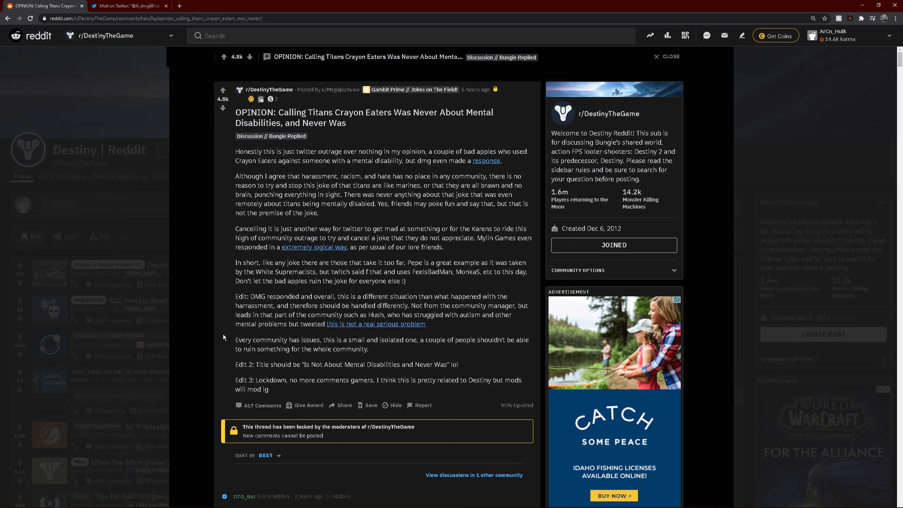
mouse_move(246, 318)
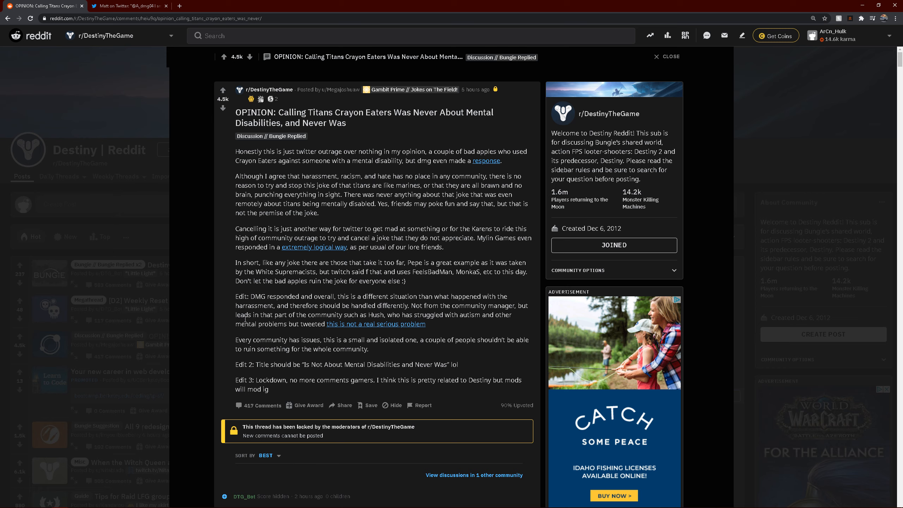
Switch to dmg04's Twitter thread about the Titans 'crayon eaters' joke.
left_click(126, 5)
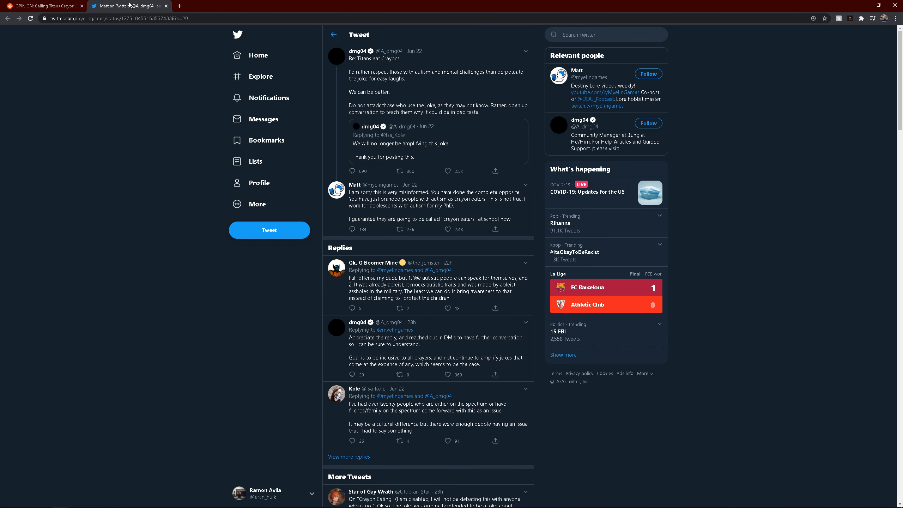